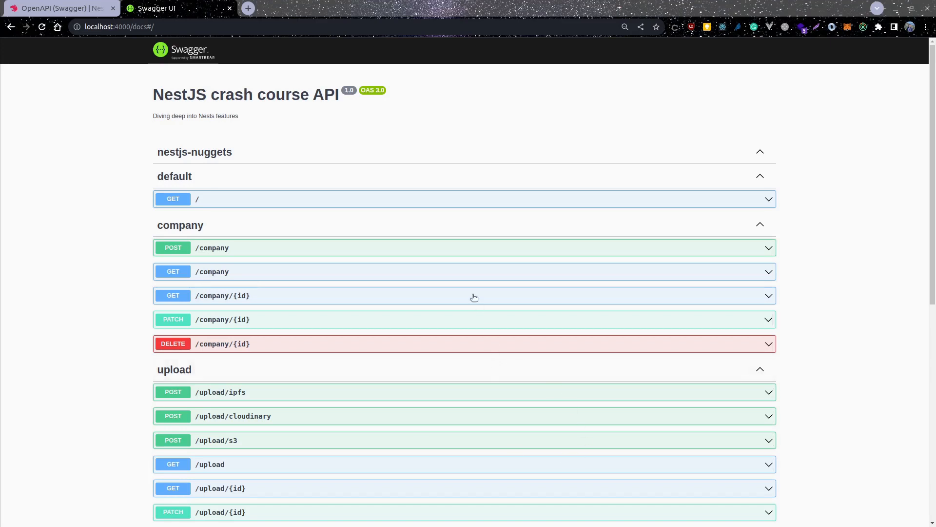
{"action": "mouse_move", "coordinate": [369, 164]}
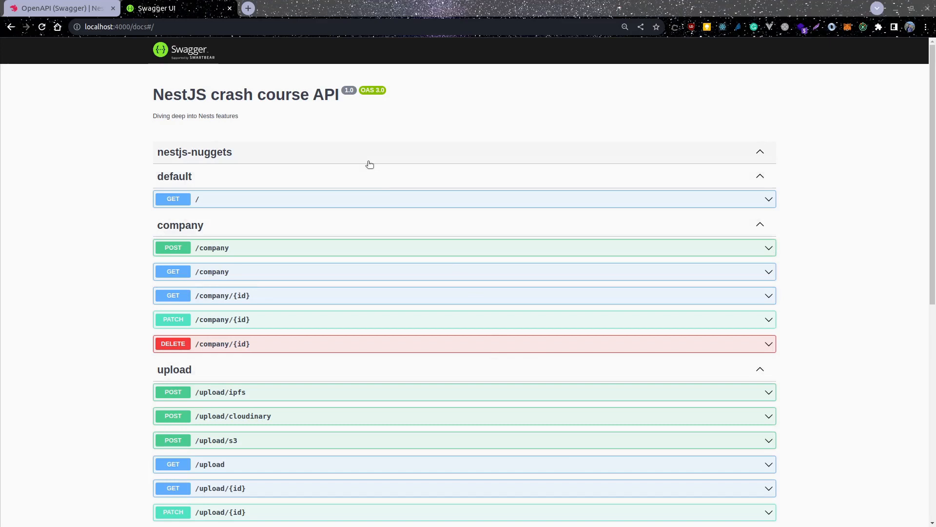
{"action": "mouse_move", "coordinate": [347, 170]}
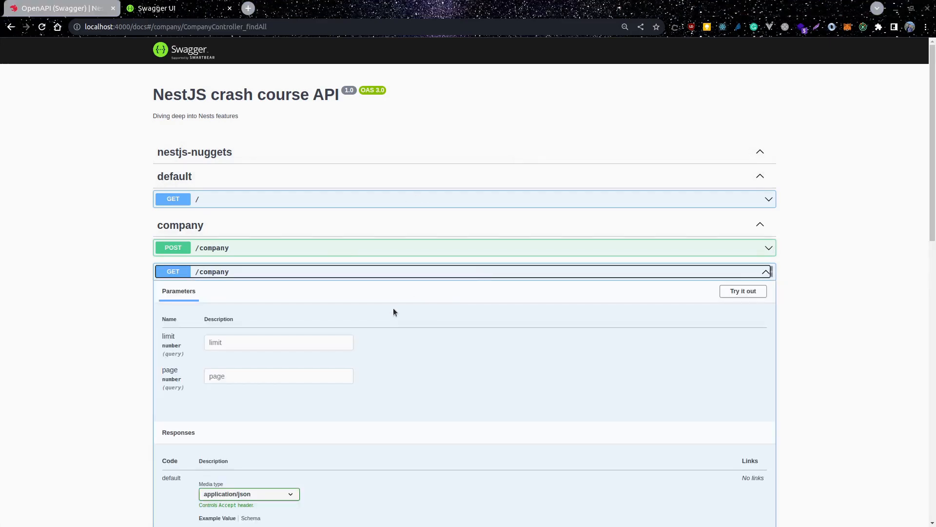
- Run the company listing request in Swagger UI and return to the local API docs page
{"action": "left_click", "coordinate": [742, 290]}
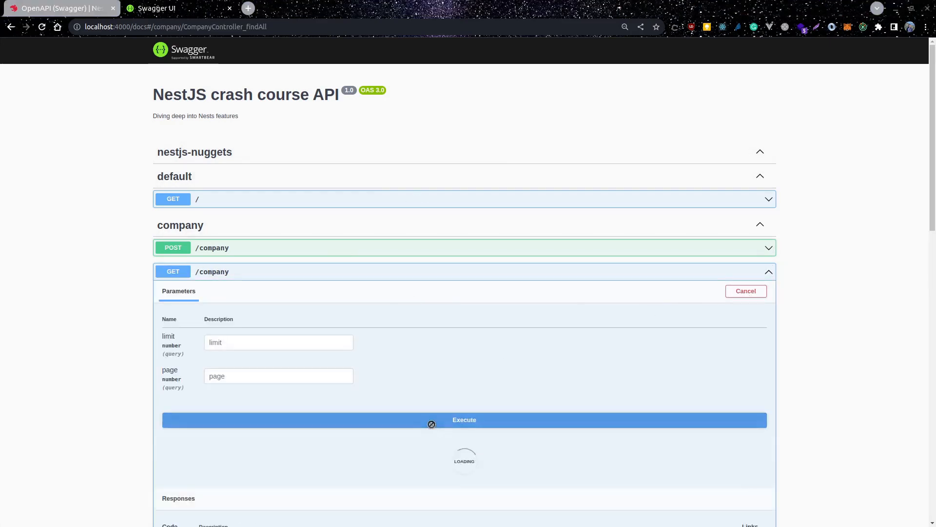
{"action": "left_click", "coordinate": [464, 419]}
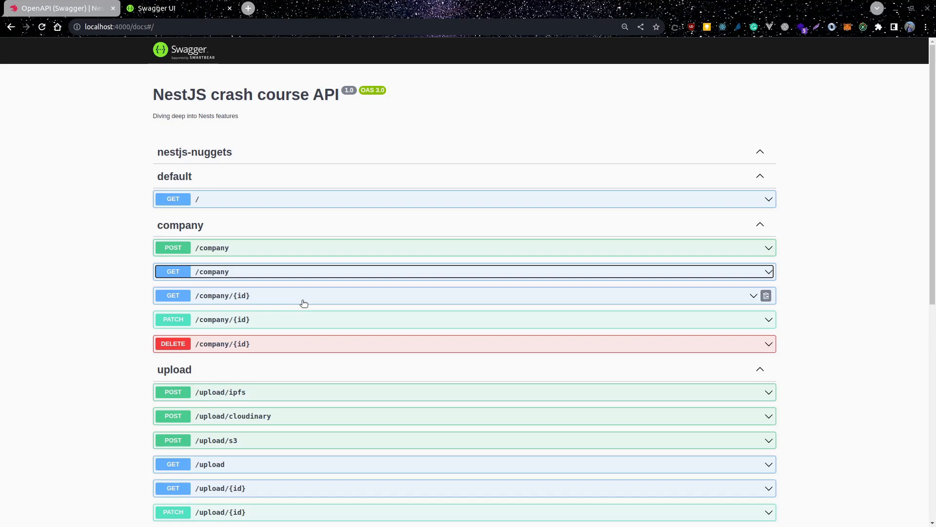
{"action": "mouse_move", "coordinate": [302, 242]}
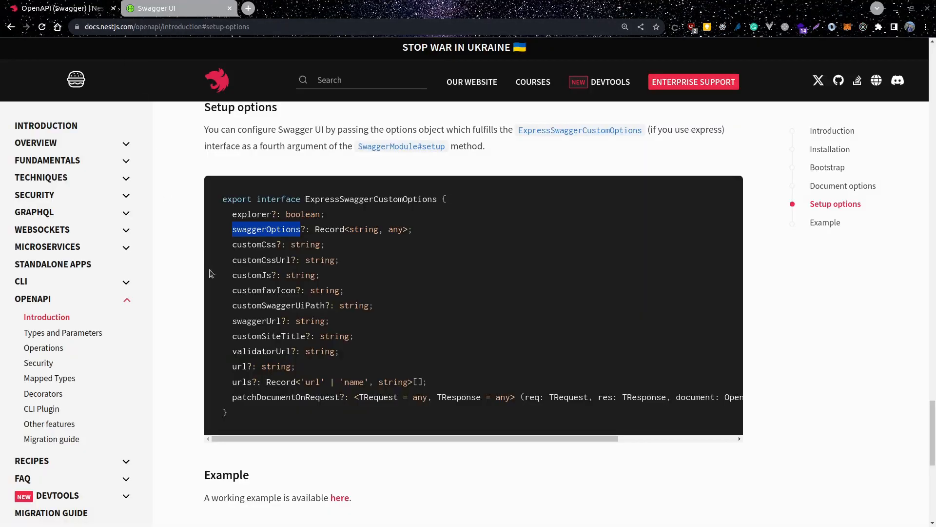
{"action": "mouse_move", "coordinate": [276, 272]}
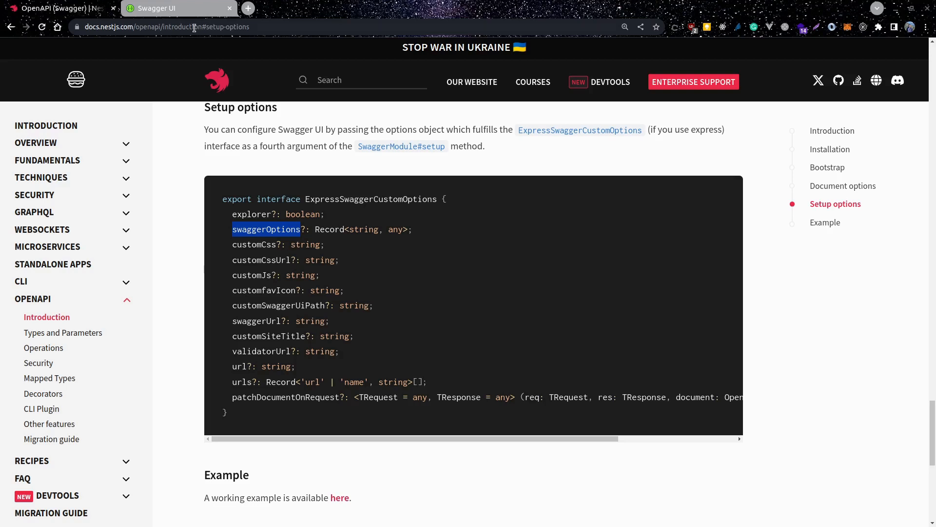
{"action": "mouse_move", "coordinate": [156, 7]}
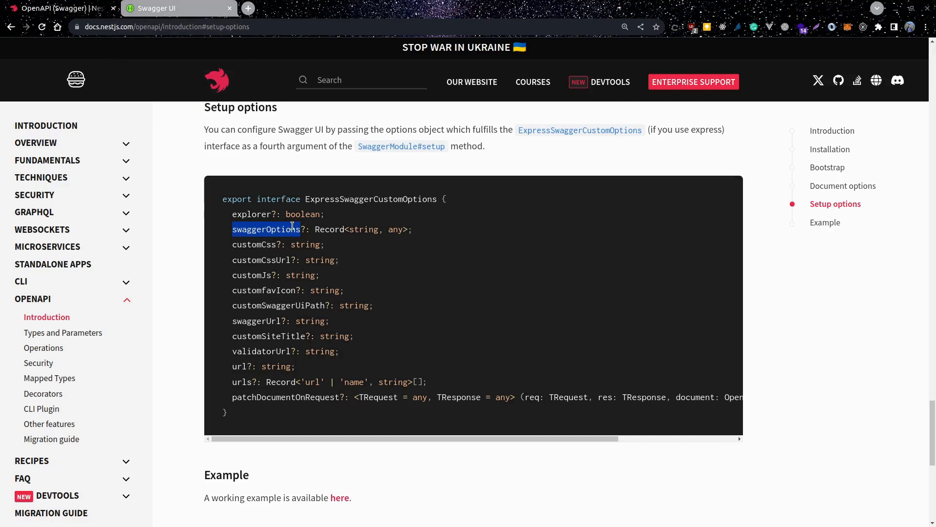
{"action": "mouse_move", "coordinate": [247, 173]}
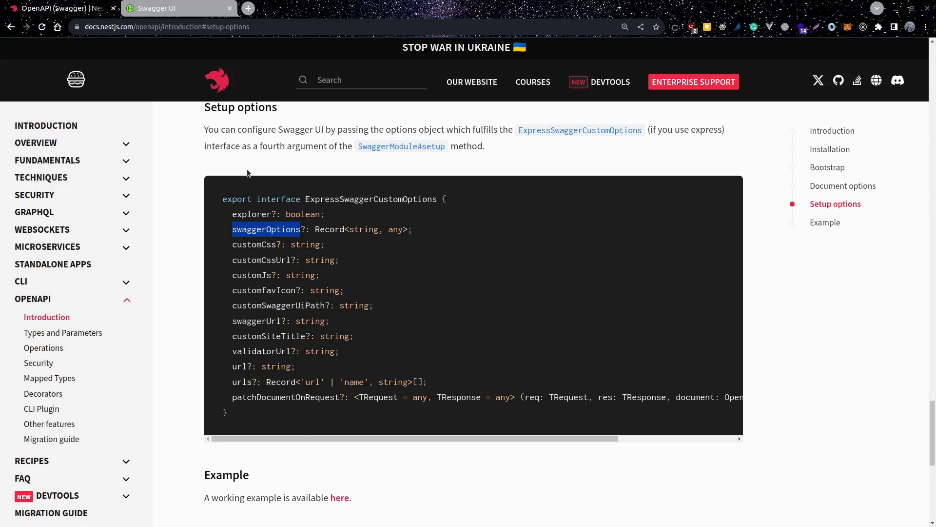
{"action": "left_click", "coordinate": [173, 8]}
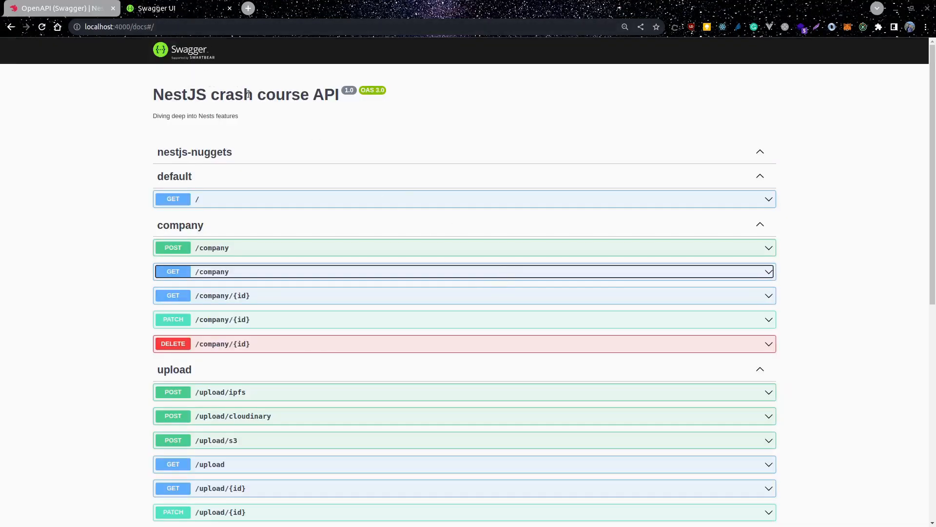
{"action": "mouse_move", "coordinate": [315, 169]}
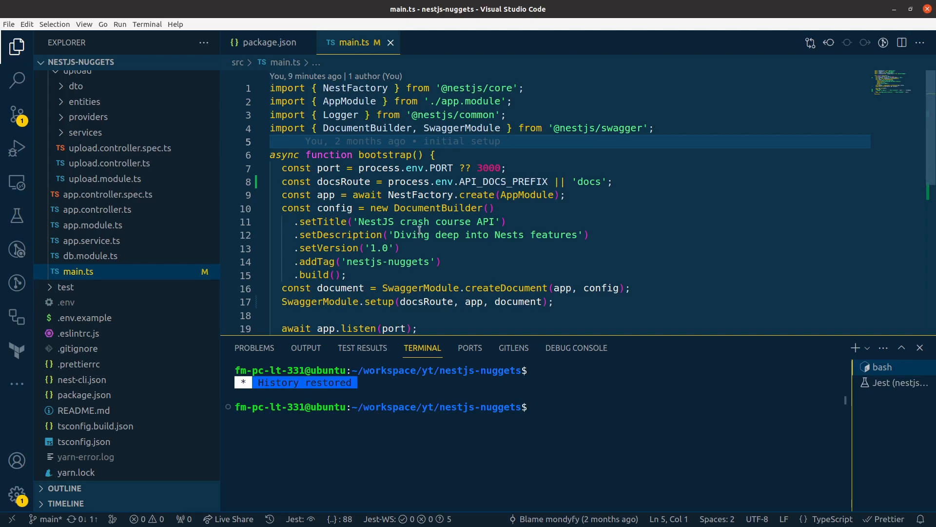
- In main.ts, locate the SwaggerModule.setup call and highlight the docsRoute name
{"action": "scroll", "scroll_direction": "down", "scroll_amount": 3}
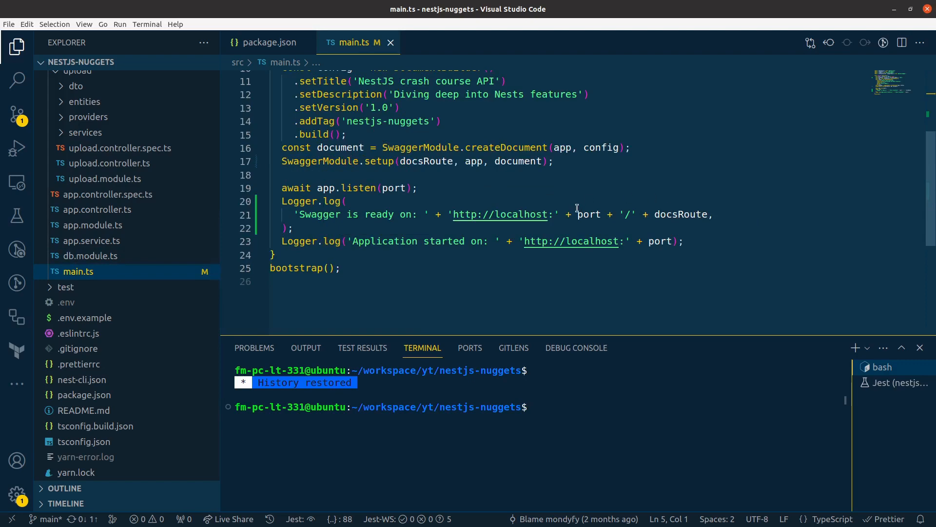
{"action": "double_click", "coordinate": [681, 214]}
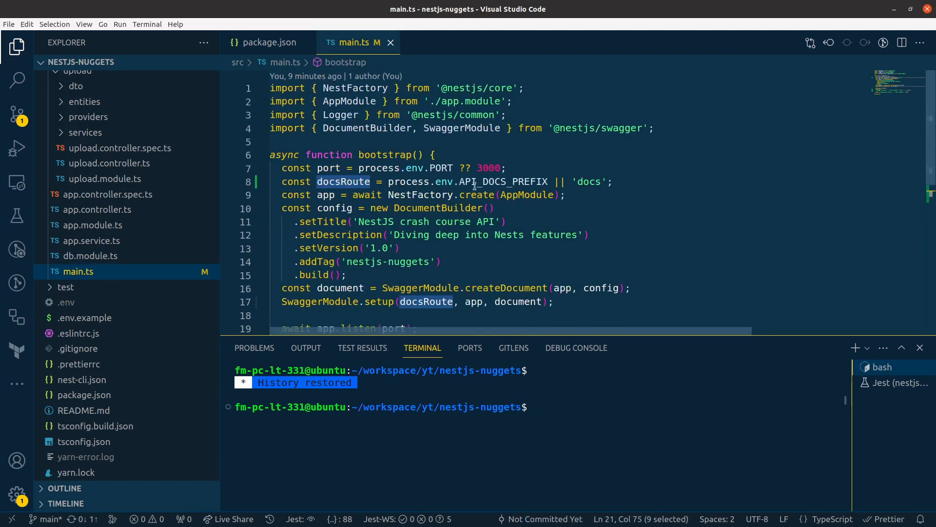
{"action": "mouse_move", "coordinate": [501, 181]}
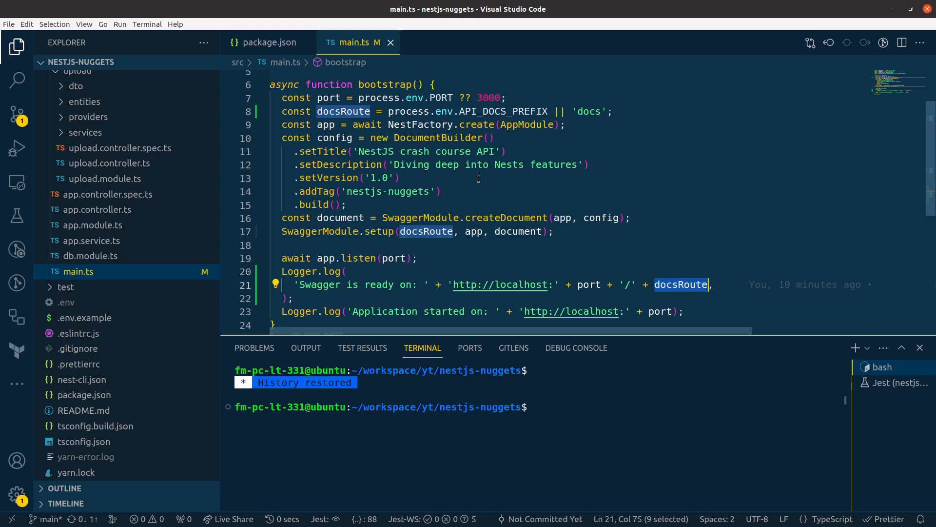
{"action": "mouse_move", "coordinate": [388, 232]}
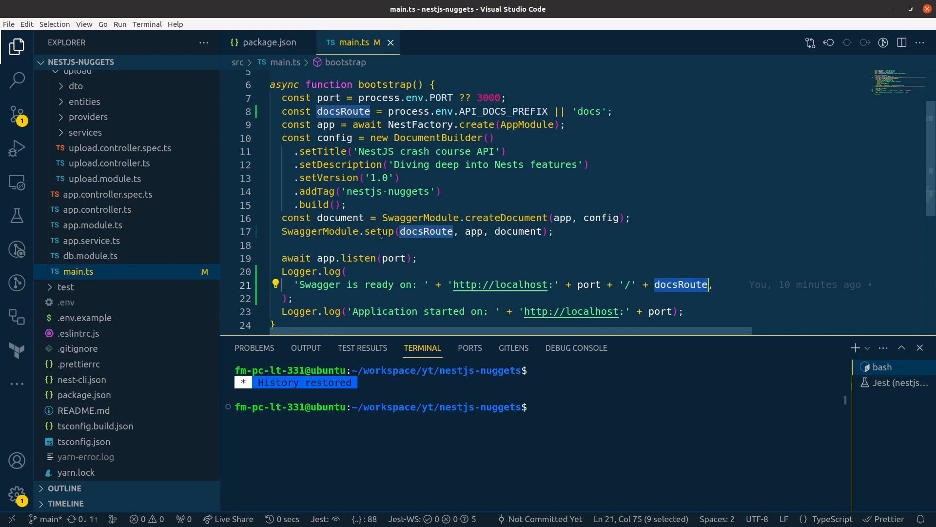
{"action": "mouse_move", "coordinate": [378, 233]}
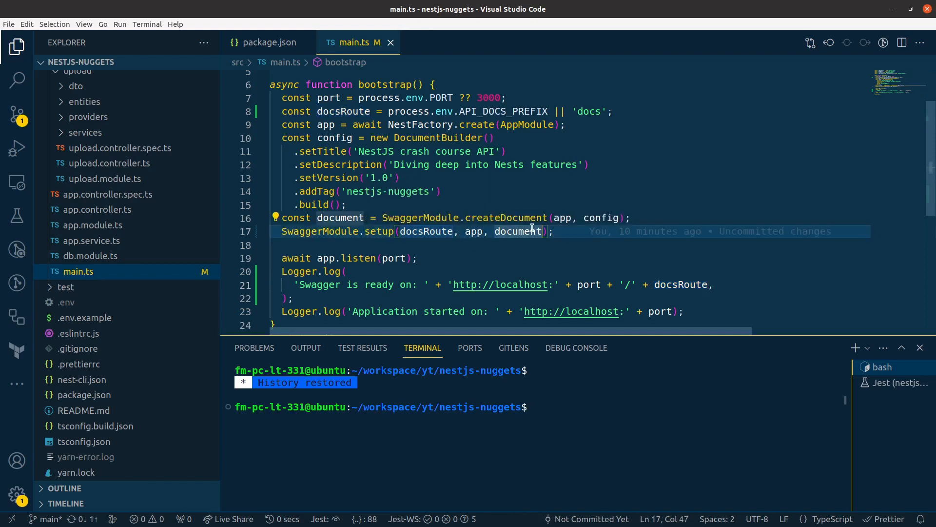
- Add a fourth options object with a swaggerOptions block to SwaggerModule.setup
{"action": "type", "text": ","}
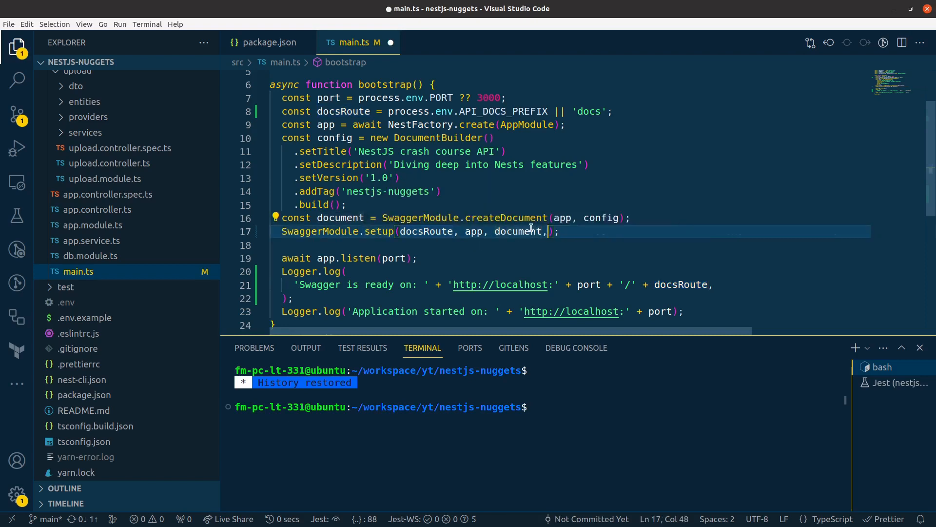
{"action": "type", "text": "{}"}
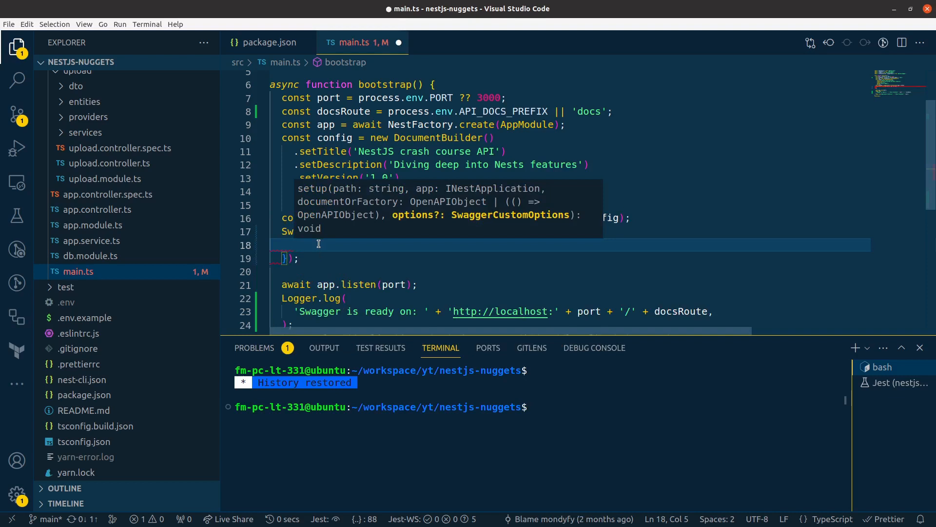
{"action": "type", "text": "sw"}
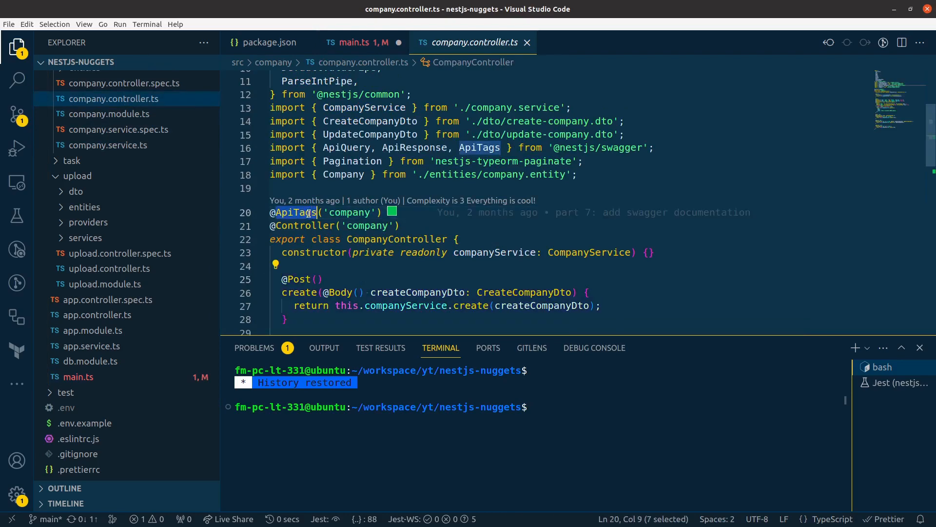
{"action": "left_click", "coordinate": [353, 42]}
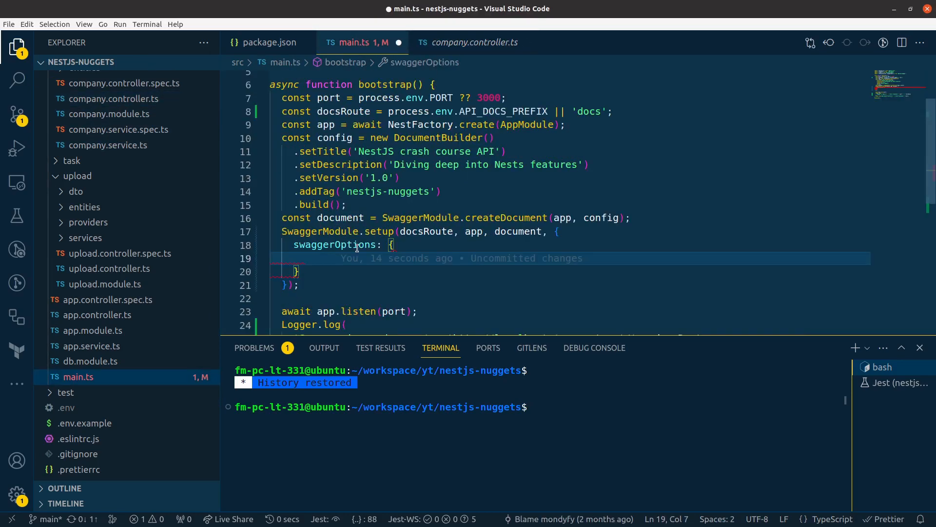
{"action": "mouse_move", "coordinate": [337, 244]}
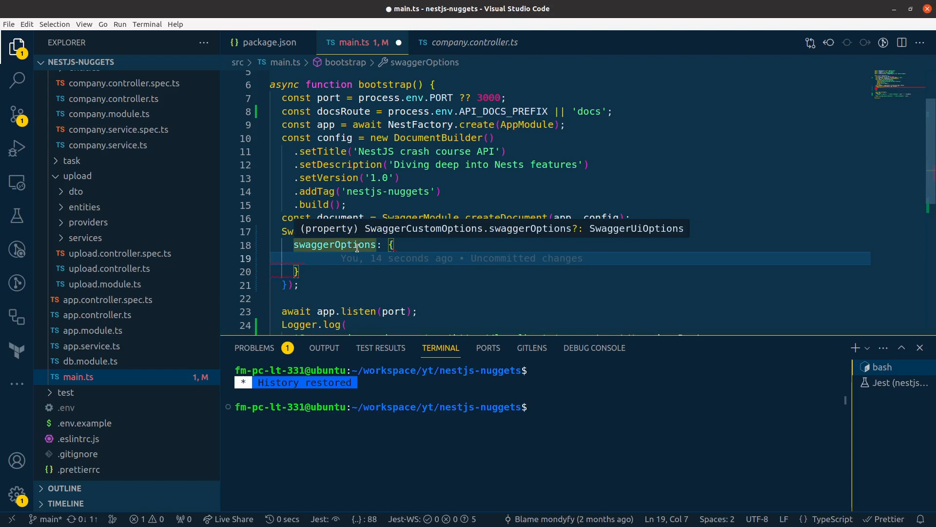
- Inside swaggerOptions, set tagsSorter: 'alpha'
{"action": "type", "text": "ta"}
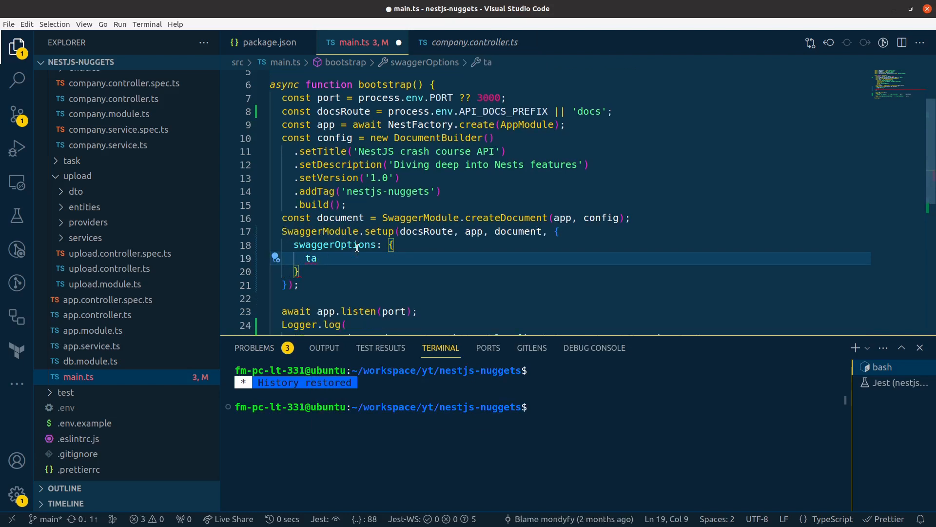
{"action": "type", "text": "g"}
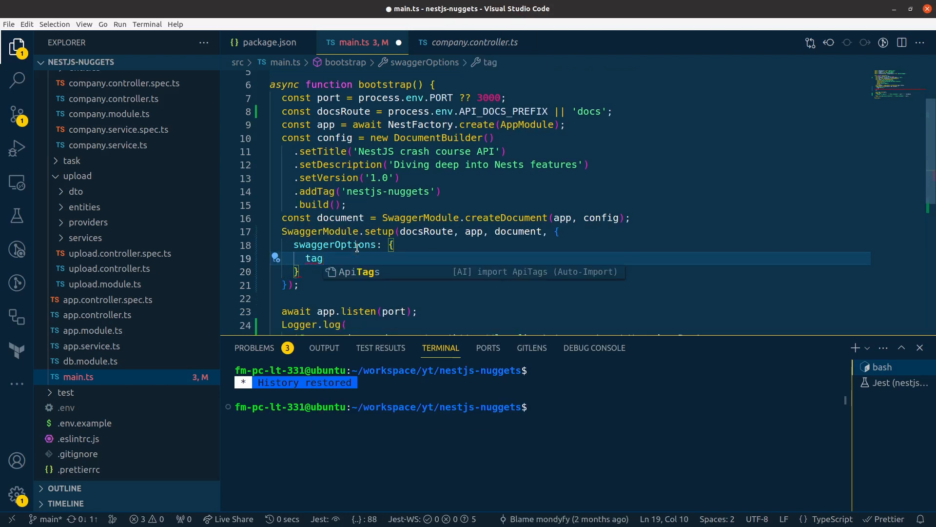
{"action": "type", "text": "s"}
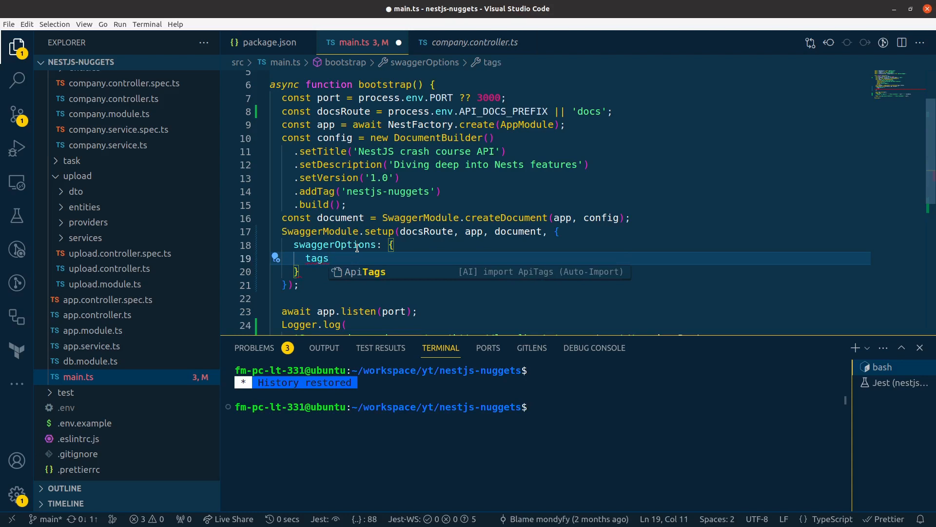
{"action": "type", "text": "Sor"}
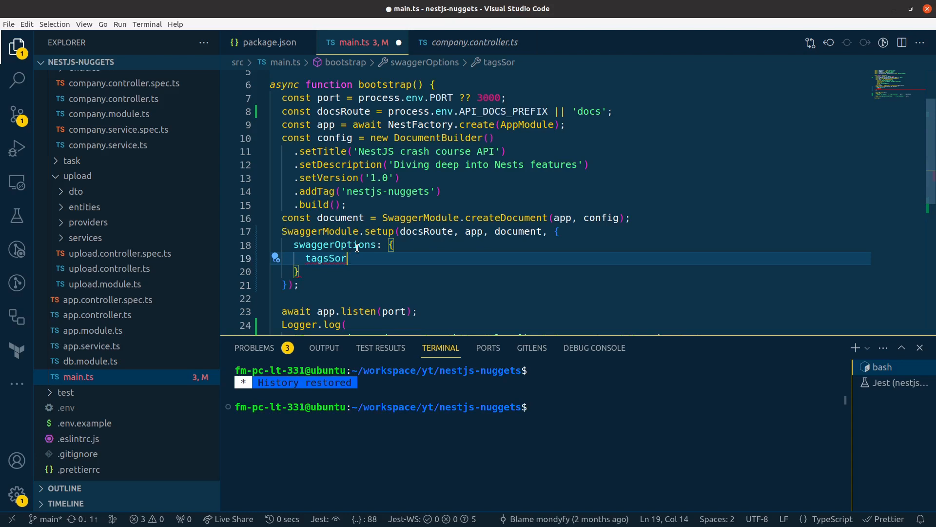
{"action": "type", "text": "ter"}
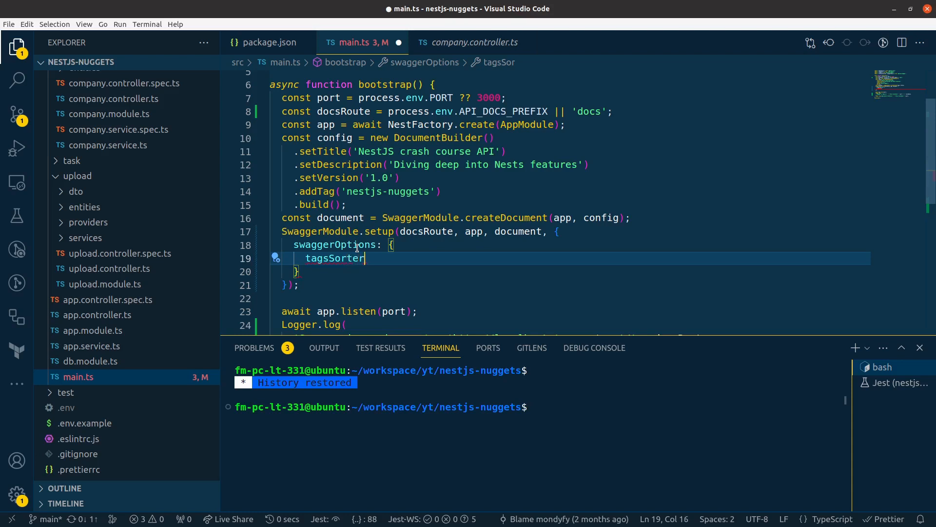
{"action": "type", "text": ": '"}
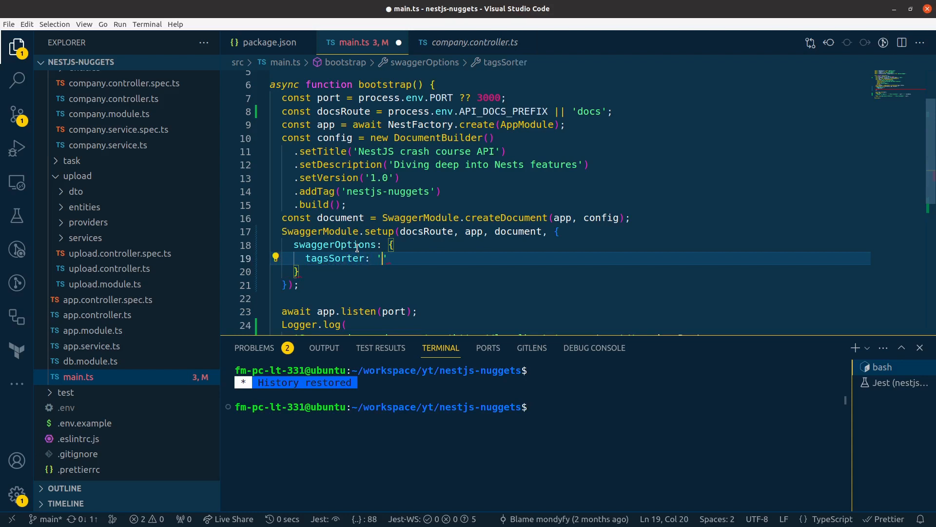
{"action": "type", "text": "alpha"}
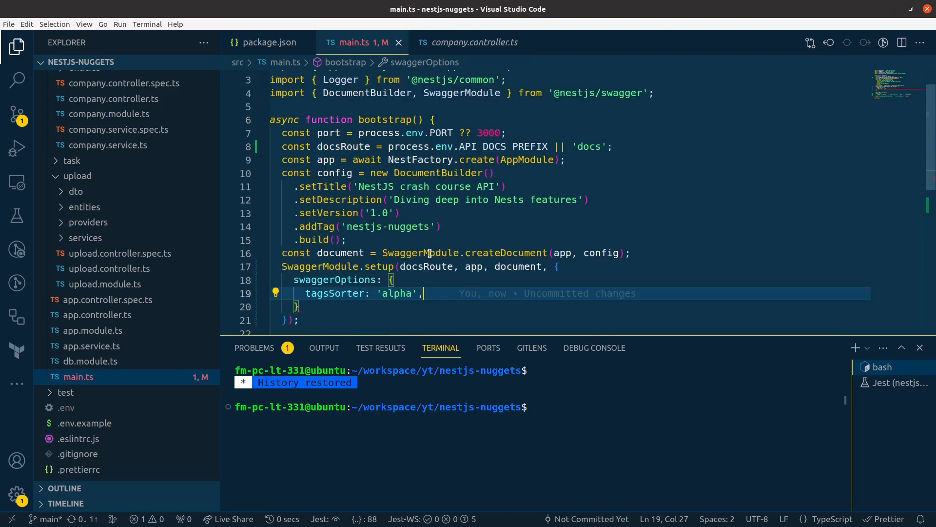
{"action": "mouse_move", "coordinate": [351, 301]}
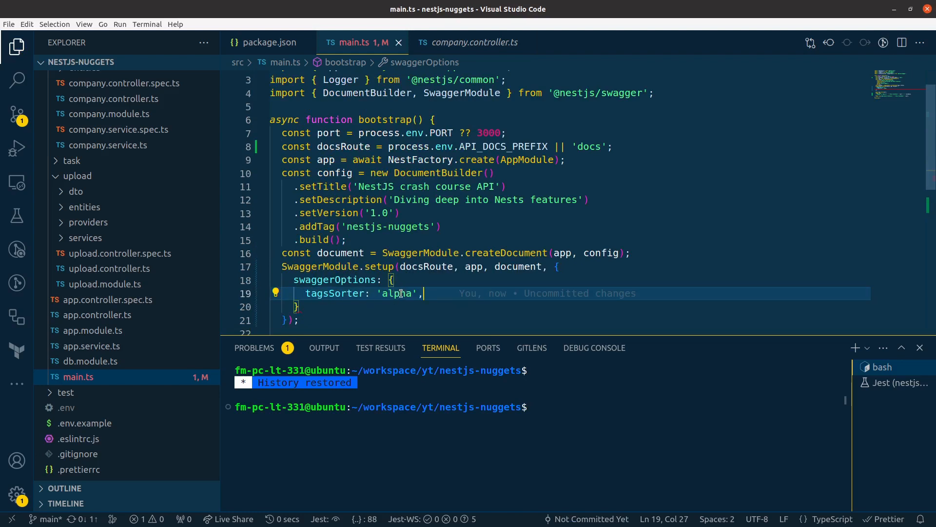
{"action": "mouse_move", "coordinate": [334, 308]}
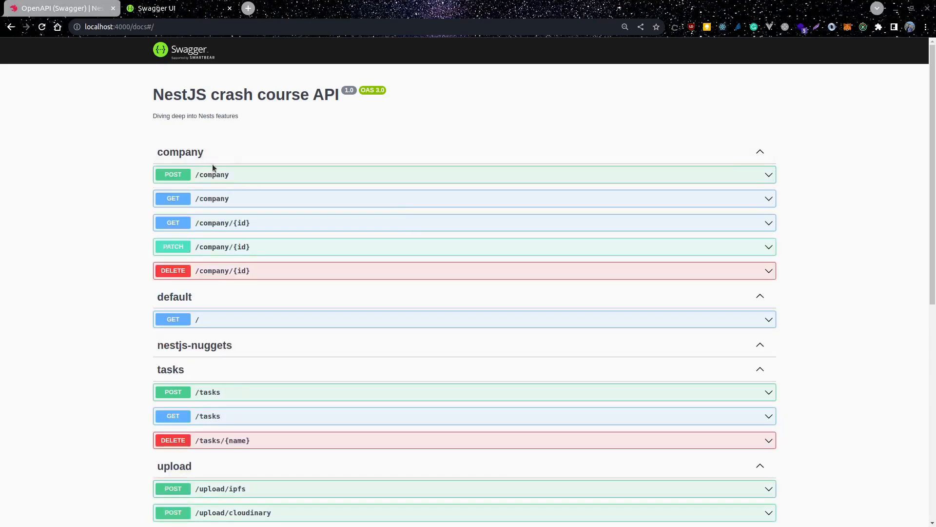
{"action": "mouse_move", "coordinate": [151, 156]}
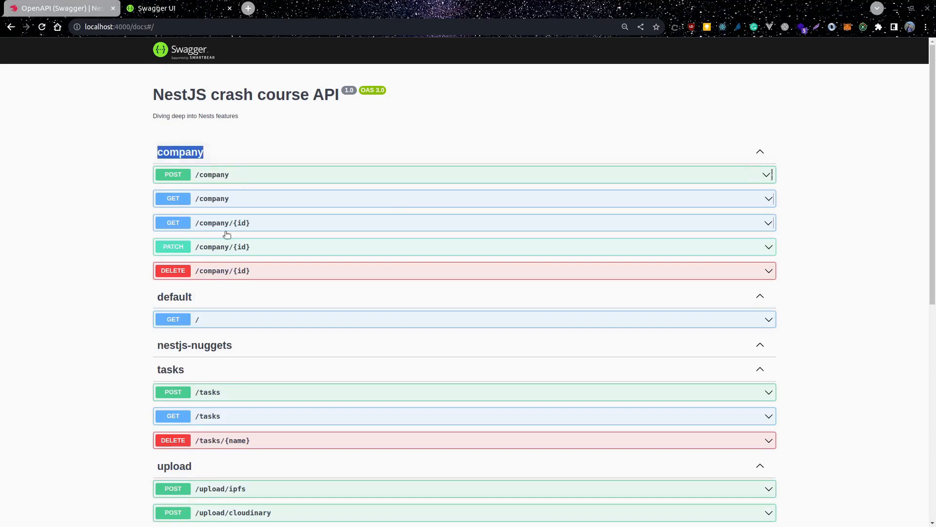
- Scroll the reloaded Swagger docs to see tags ordered company, default, nestjs-nuggets, tasks, upload
{"action": "scroll", "scroll_direction": "down", "scroll_amount": 3}
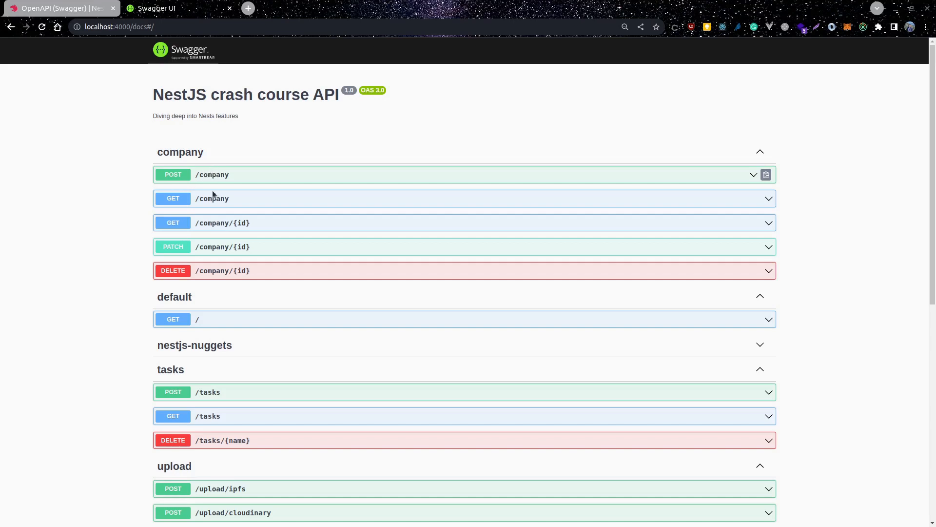
{"action": "mouse_move", "coordinate": [240, 181]}
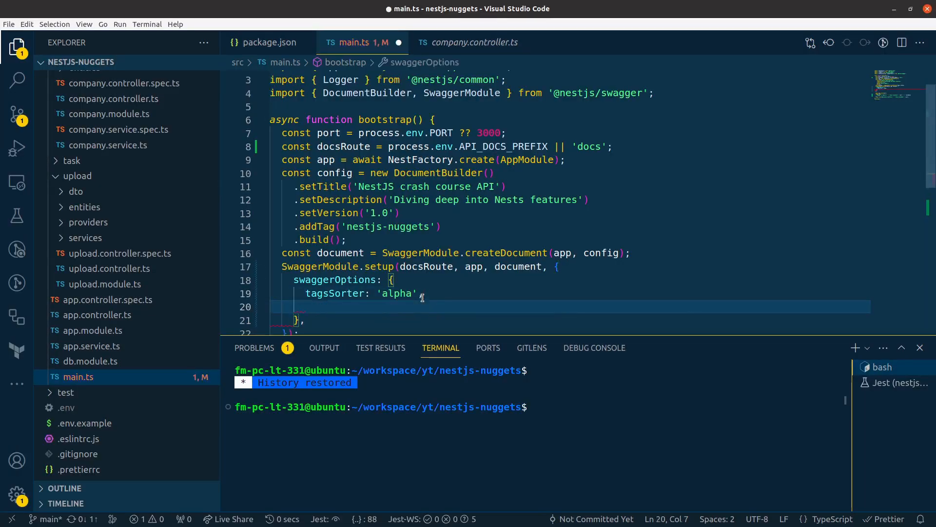
- Add operationsSorter: 'alpha', on the line after tagsSorter in swaggerOptions
{"action": "type", "text": "op"}
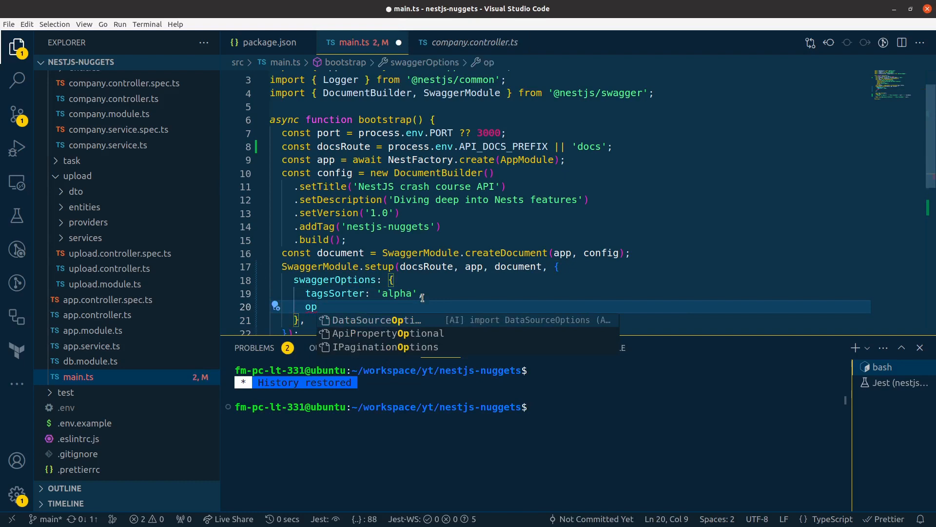
{"action": "type", "text": "er"}
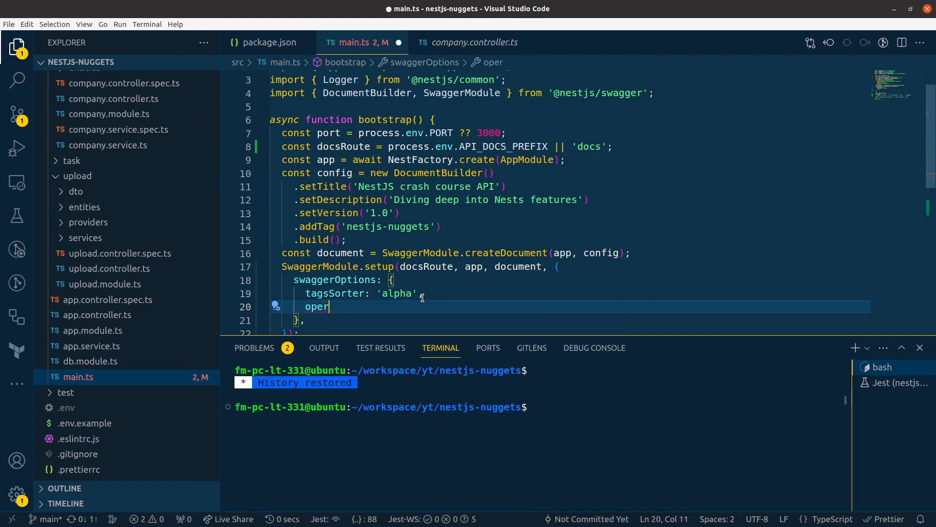
{"action": "type", "text": "ation"}
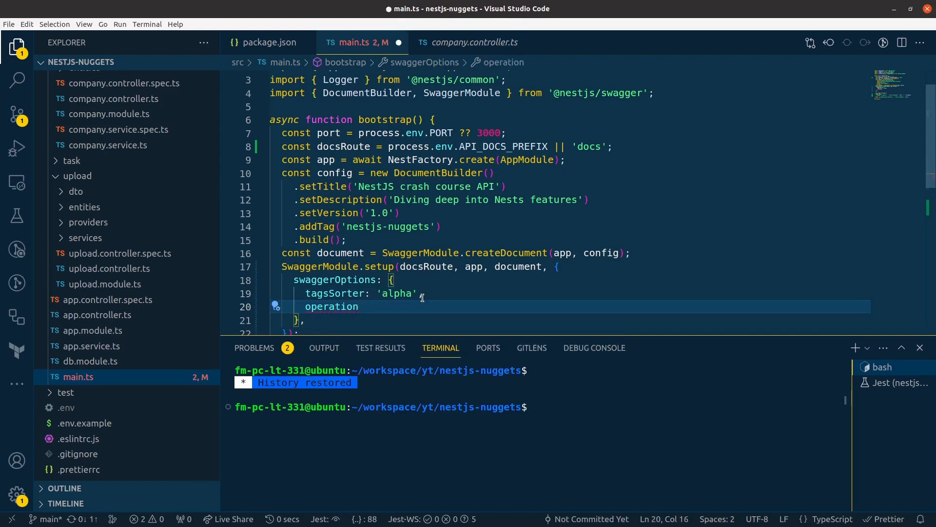
{"action": "type", "text": "s"}
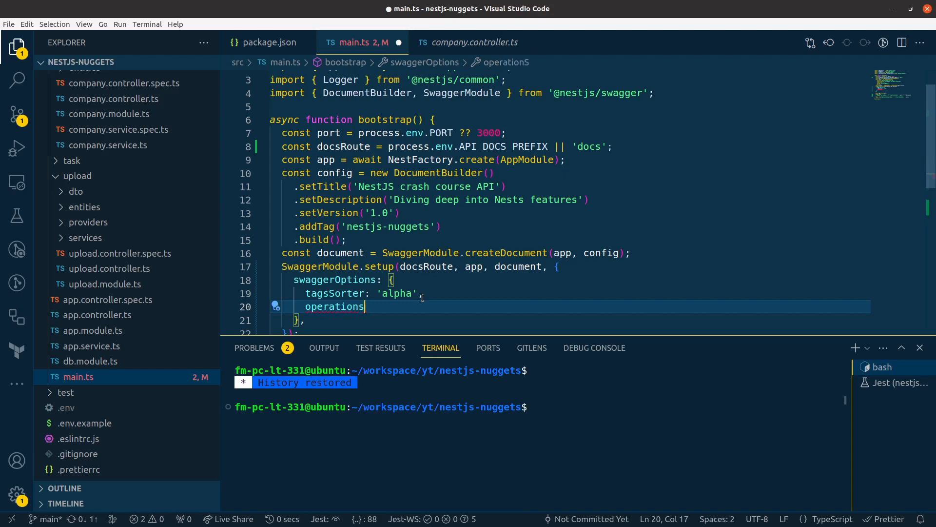
{"action": "type", "text": "Sorter"}
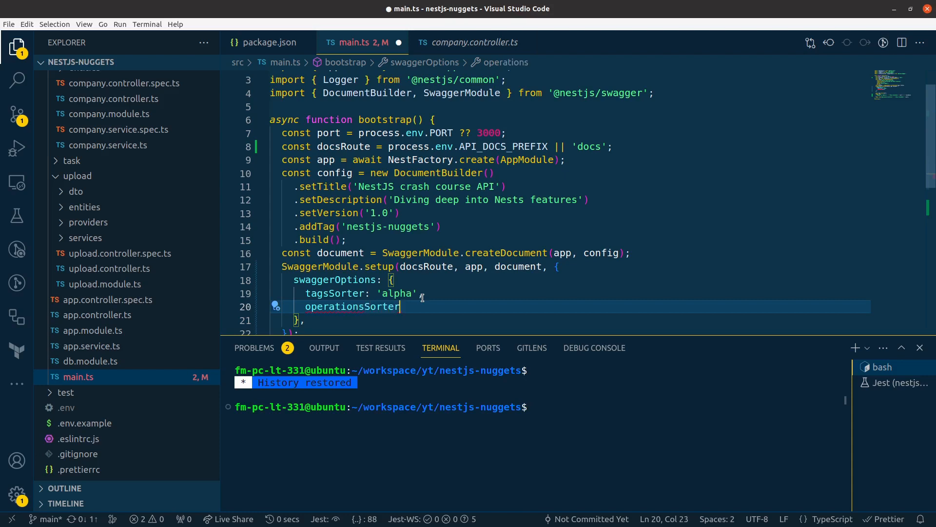
{"action": "type", "text": ": ''"}
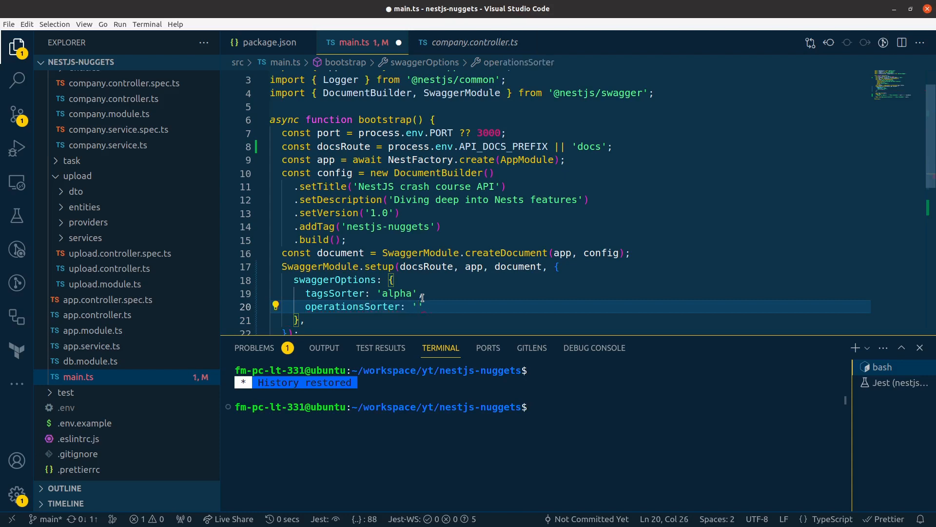
{"action": "type", "text": "alpha"}
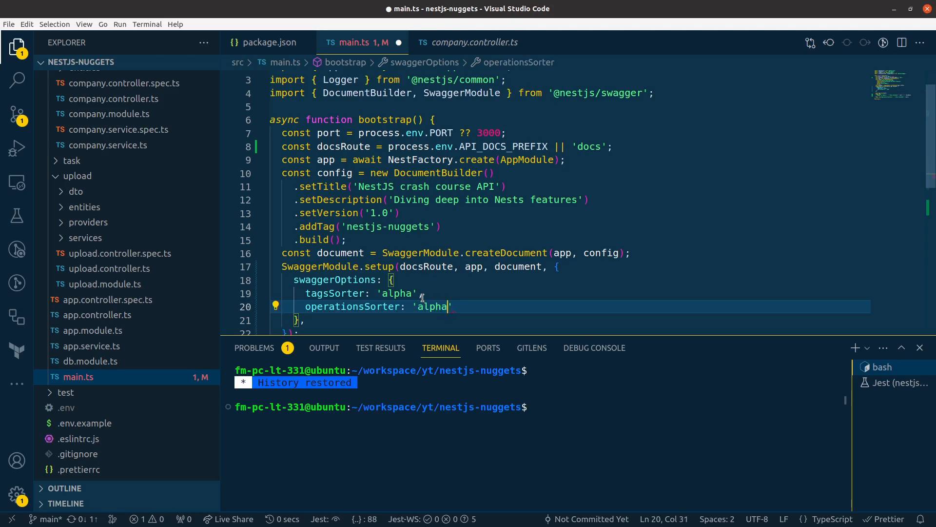
{"action": "type", "text": ","}
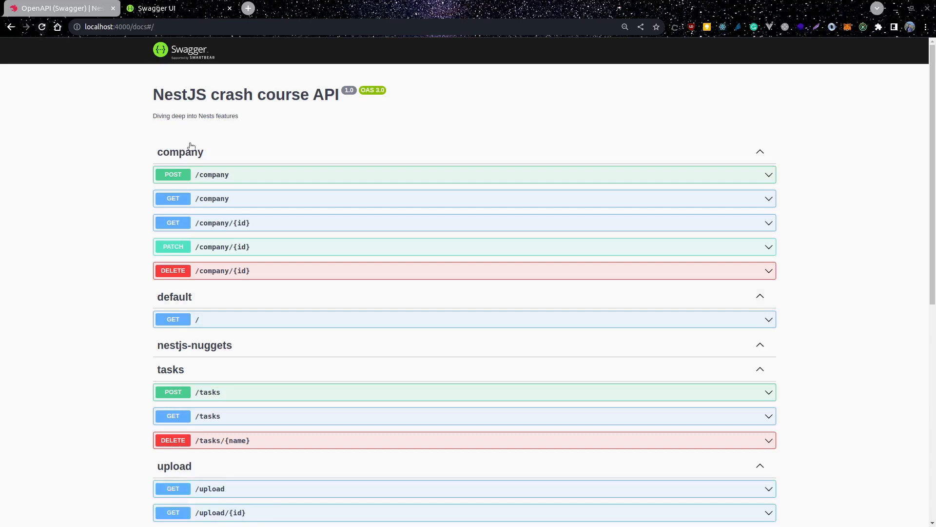
- Scroll to the upload section showing /upload, /upload/{id}, then cloudinary, ipfs, s3 posts
{"action": "scroll", "scroll_direction": "down", "scroll_amount": 3}
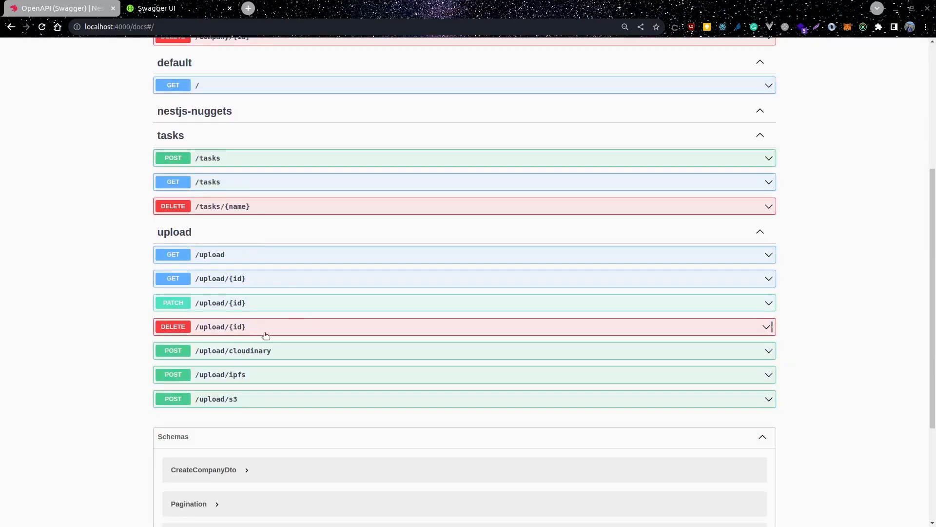
{"action": "mouse_move", "coordinate": [245, 355]}
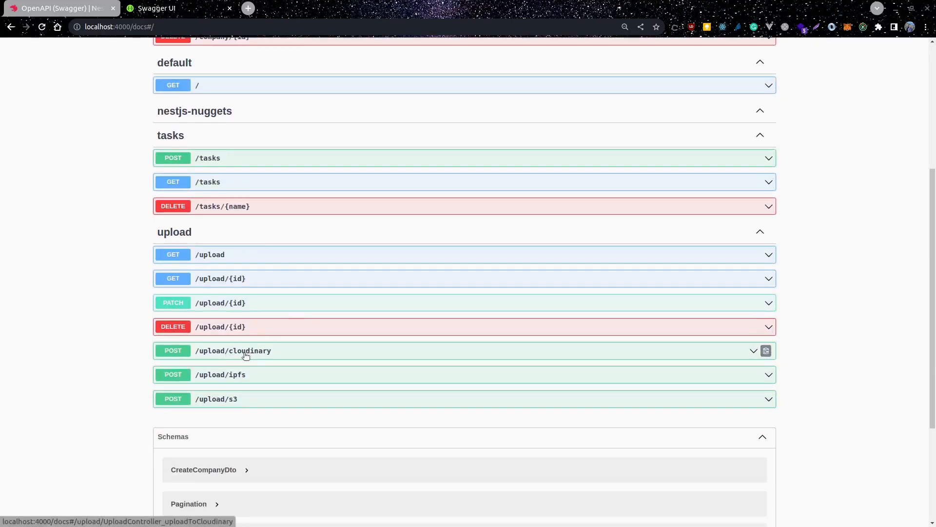
{"action": "mouse_move", "coordinate": [248, 360]}
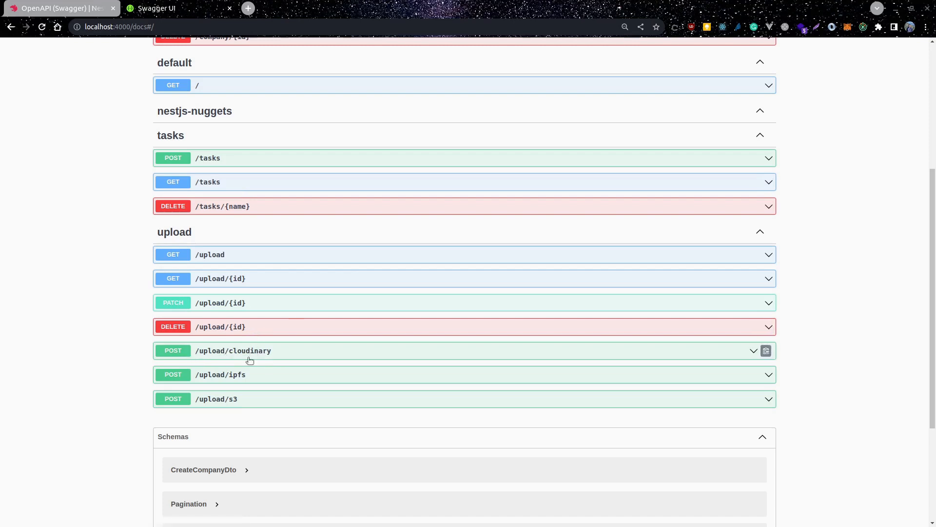
{"action": "mouse_move", "coordinate": [242, 408]}
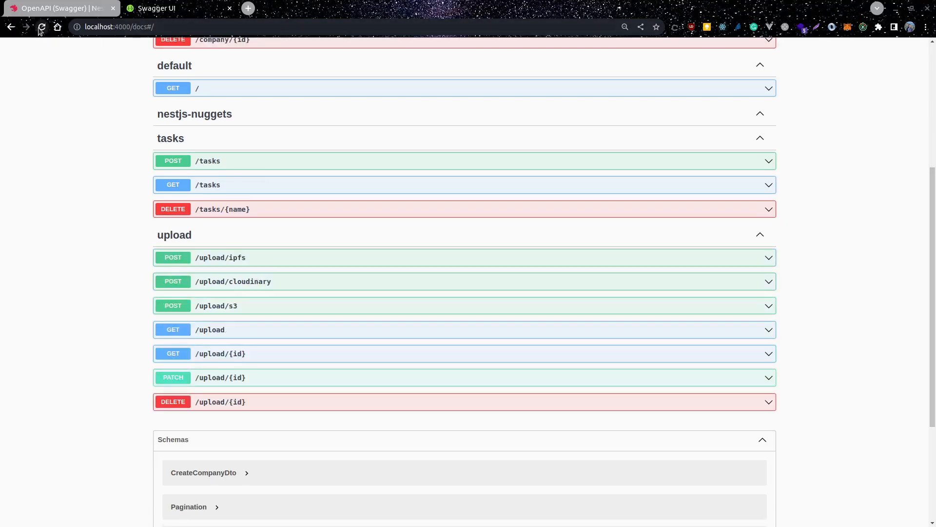
{"action": "scroll", "scroll_direction": "down", "scroll_amount": 3}
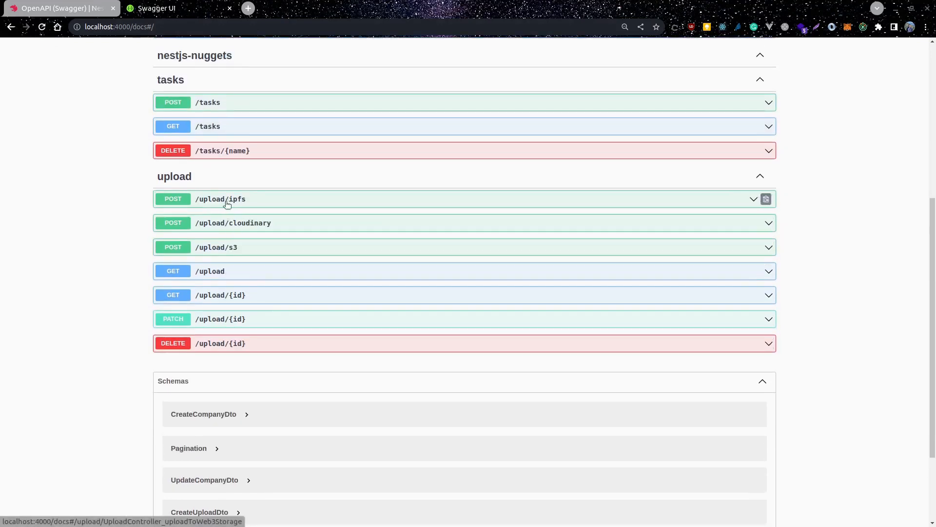
{"action": "mouse_move", "coordinate": [239, 222]}
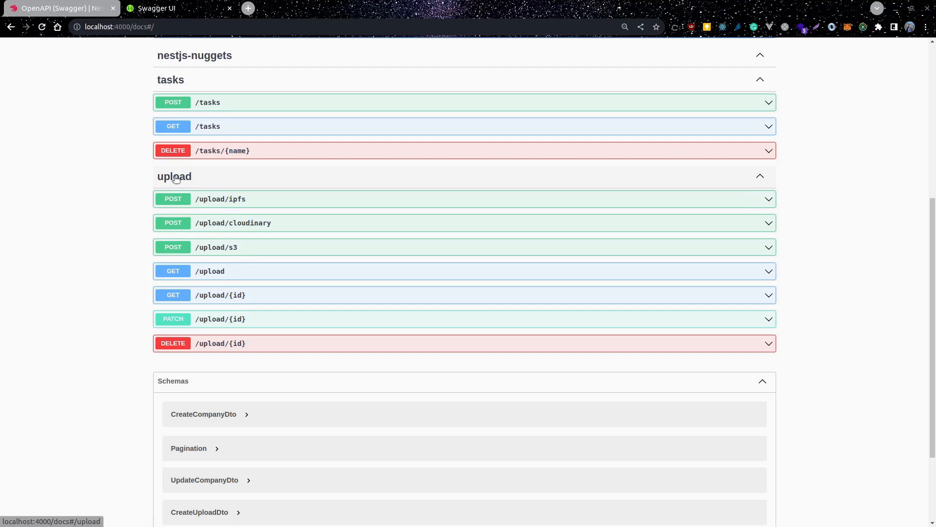
{"action": "mouse_move", "coordinate": [267, 241]}
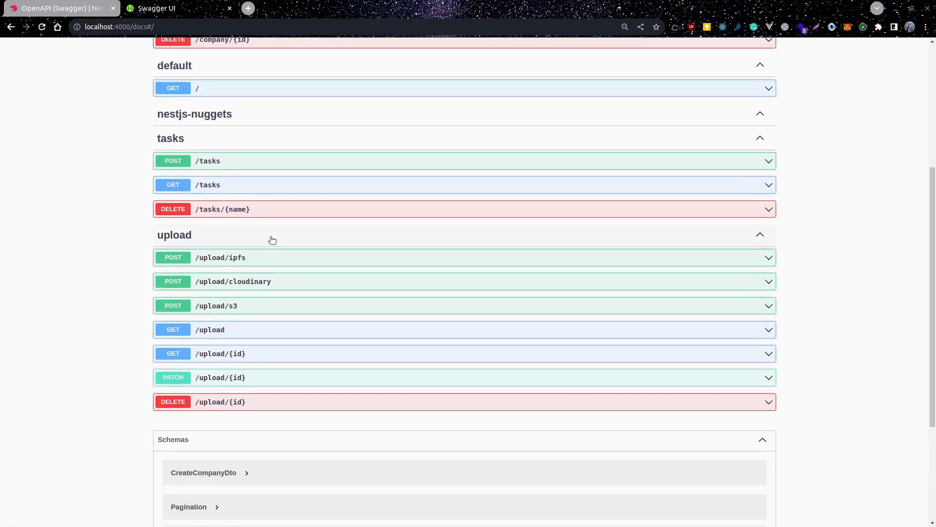
{"action": "mouse_move", "coordinate": [273, 266]}
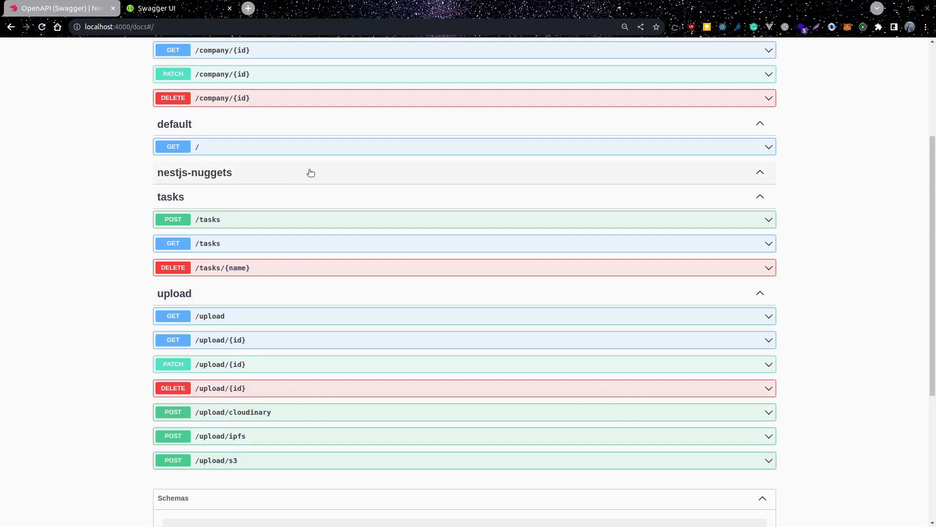
{"action": "scroll", "scroll_direction": "down", "scroll_amount": 3}
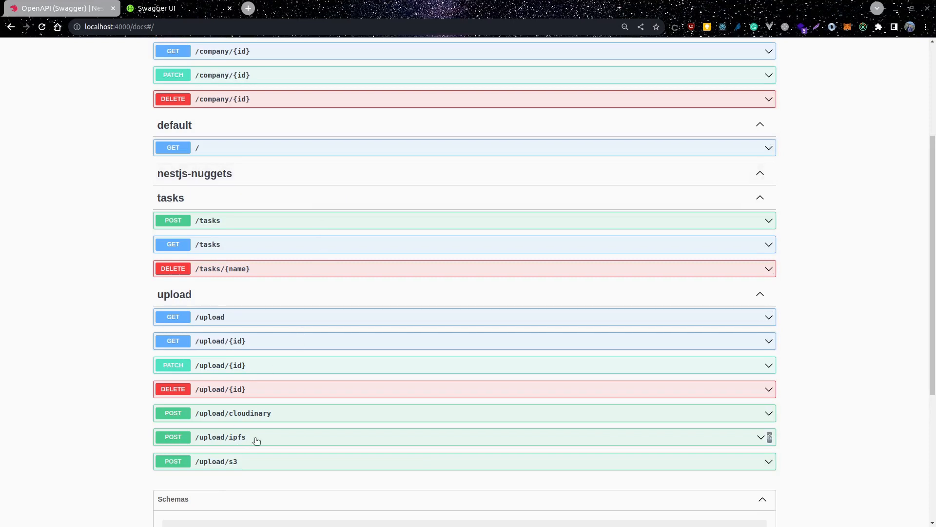
{"action": "mouse_move", "coordinate": [235, 324]}
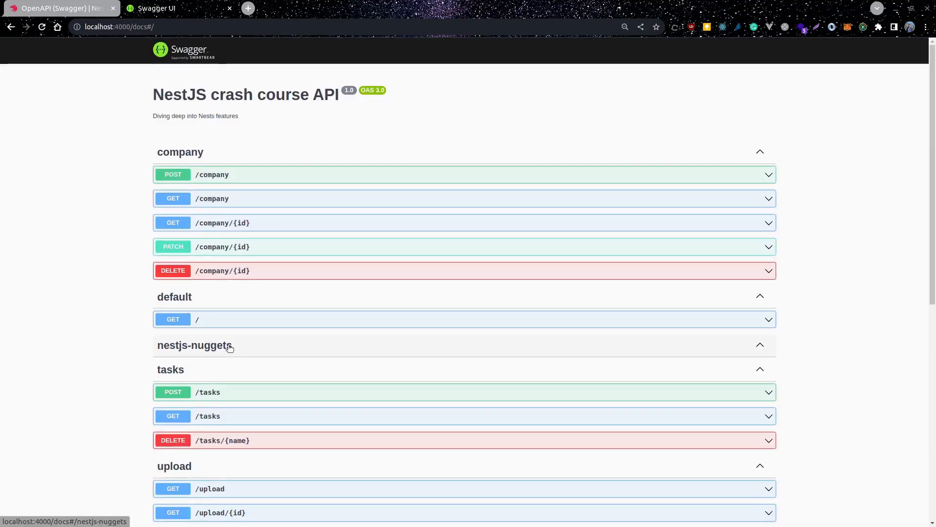
{"action": "scroll", "scroll_direction": "down", "scroll_amount": 3}
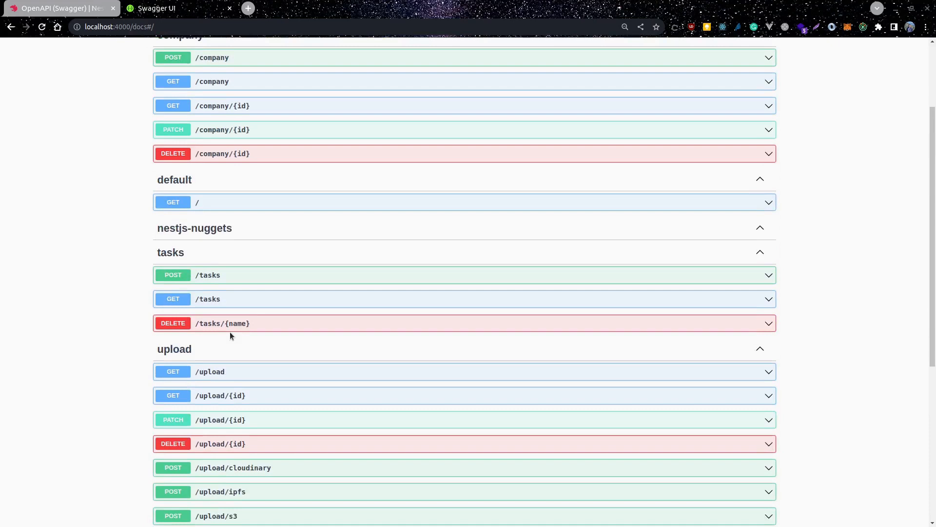